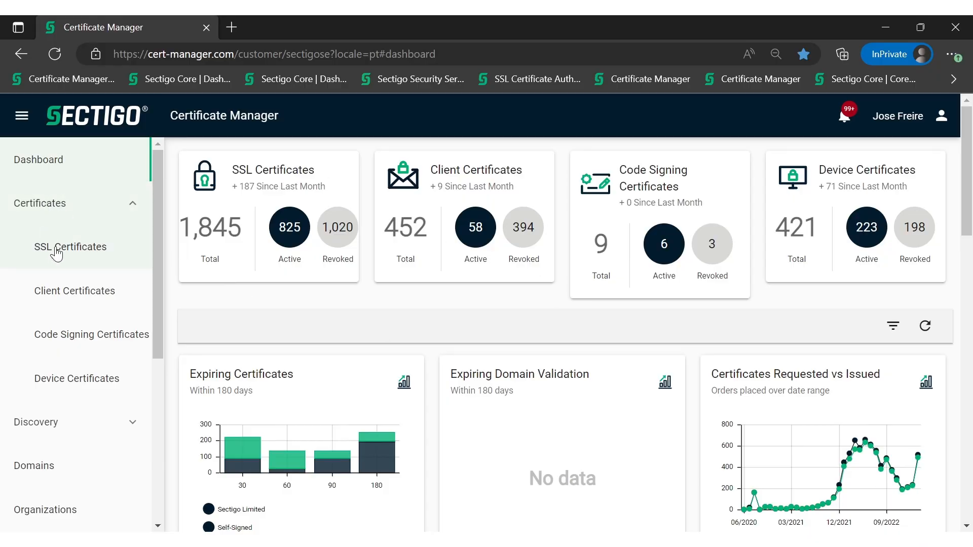
- Show the SSL Certificates list from the left navigation
click(70, 246)
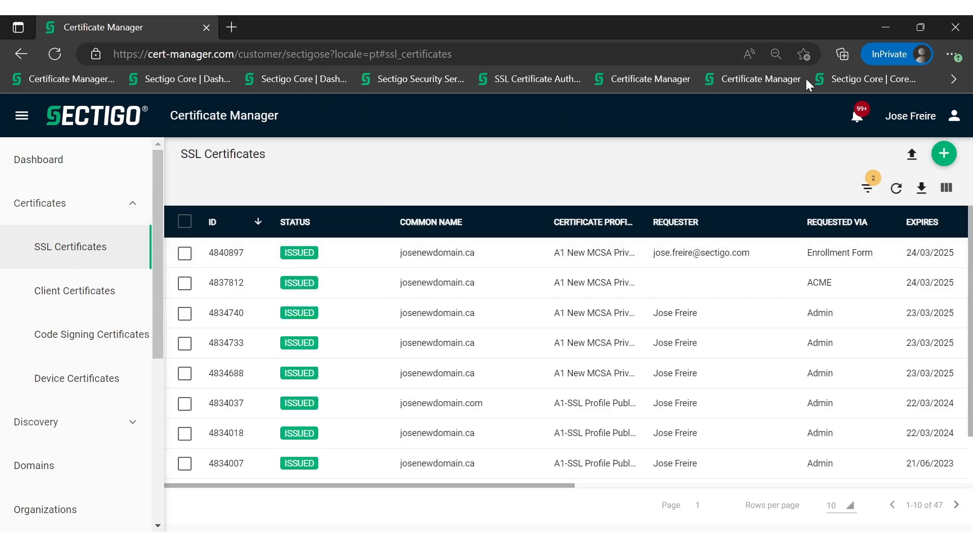
mouse_move(943, 154)
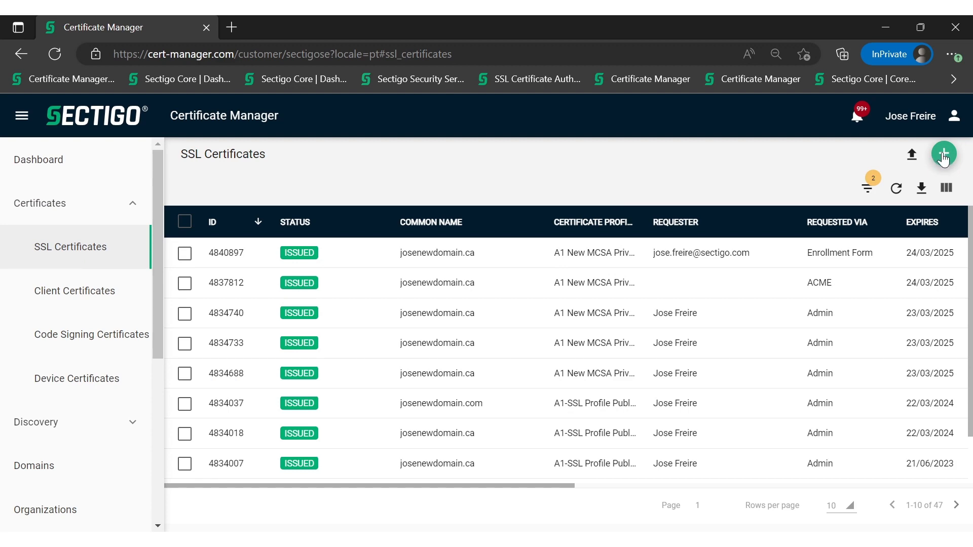
- Begin a new SSL certificate request using the Certificate Signing Request (CSR) enrollment method
click(943, 154)
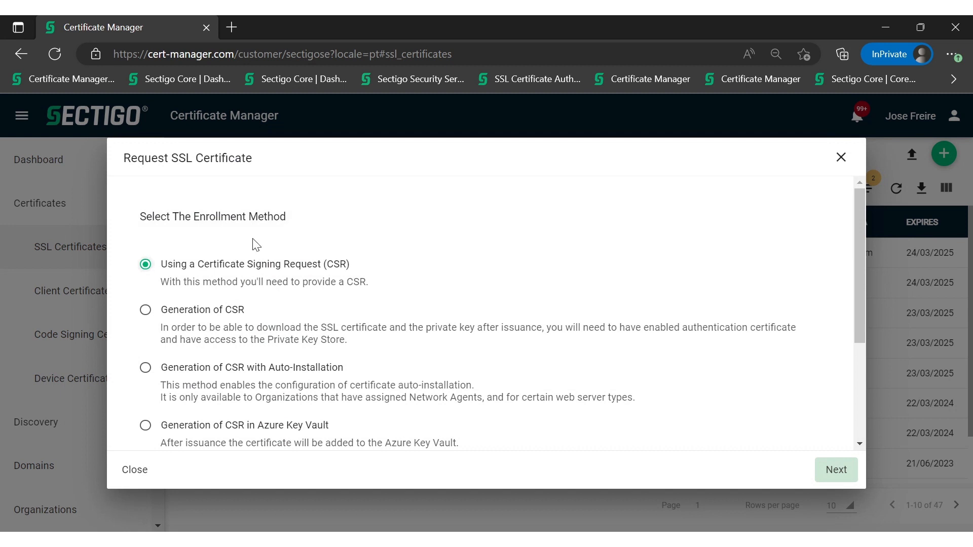
mouse_move(159, 221)
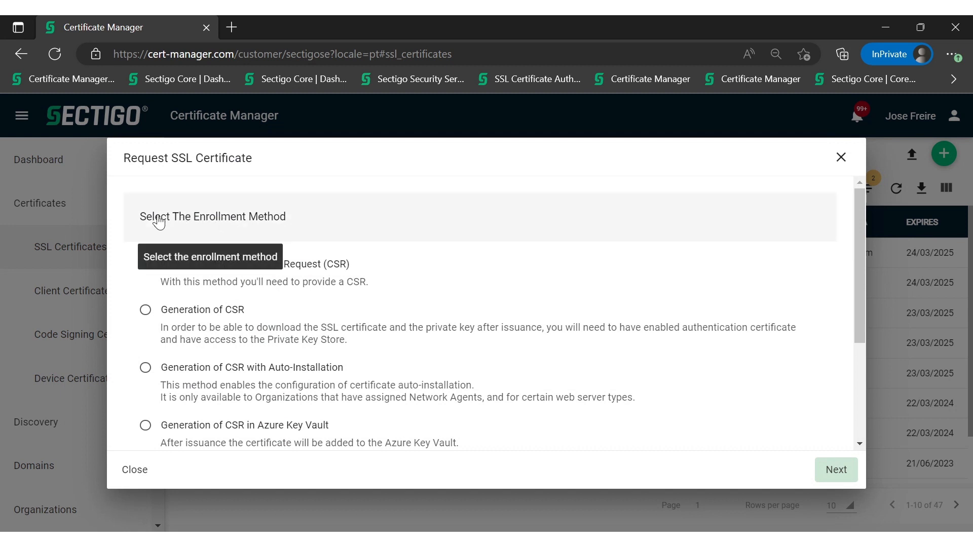
click(145, 263)
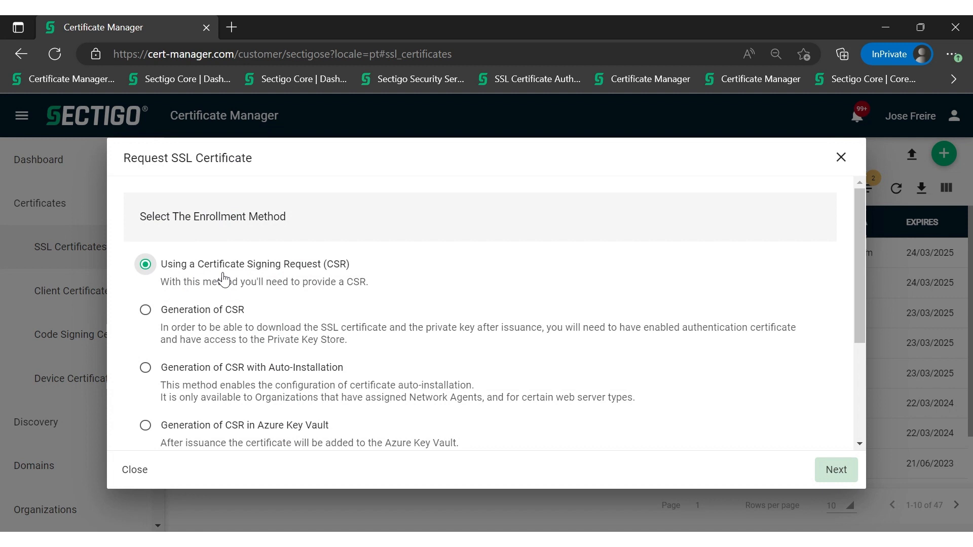
mouse_move(347, 271)
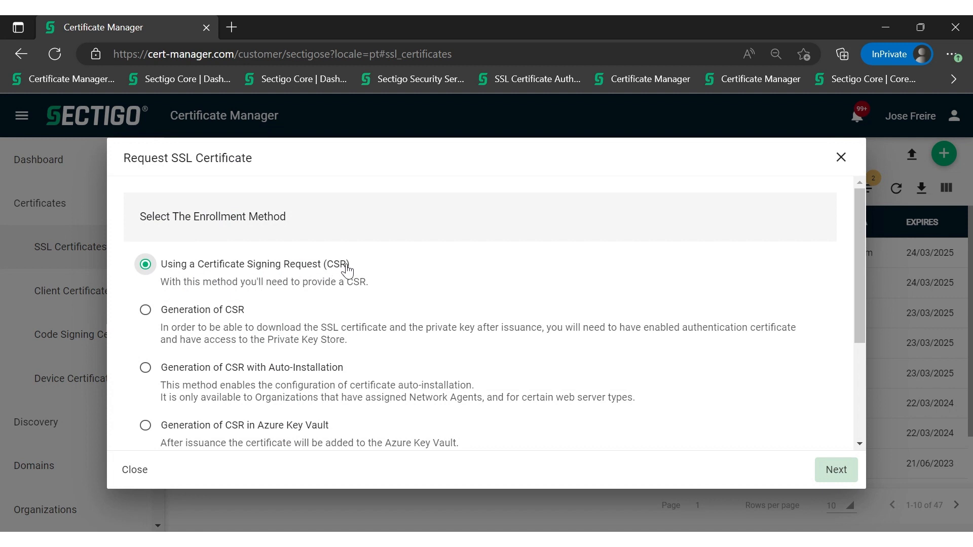
click(834, 469)
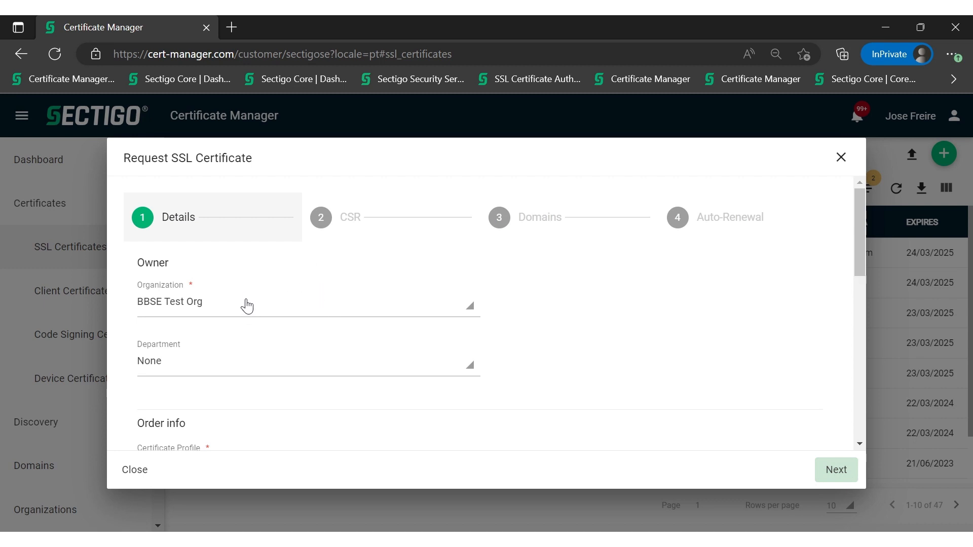
click(308, 302)
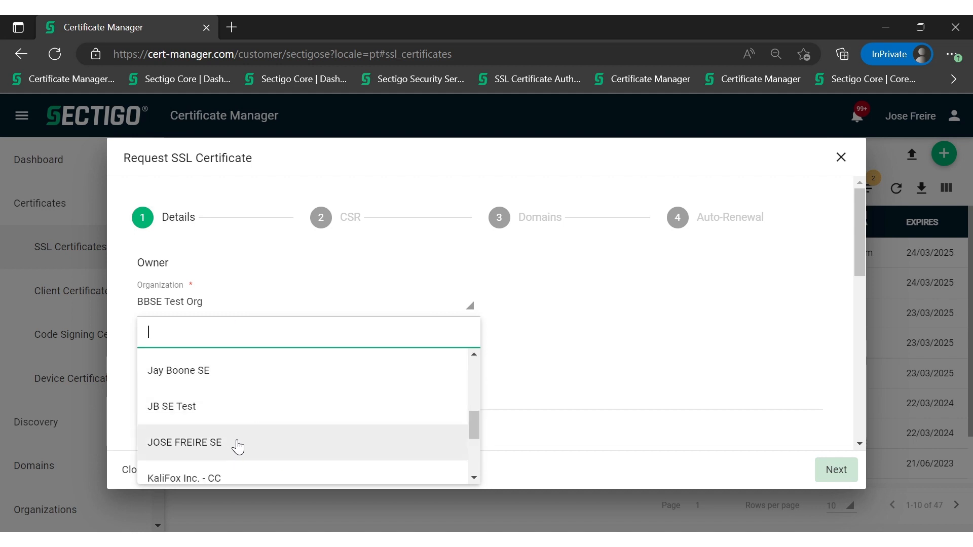
click(183, 443)
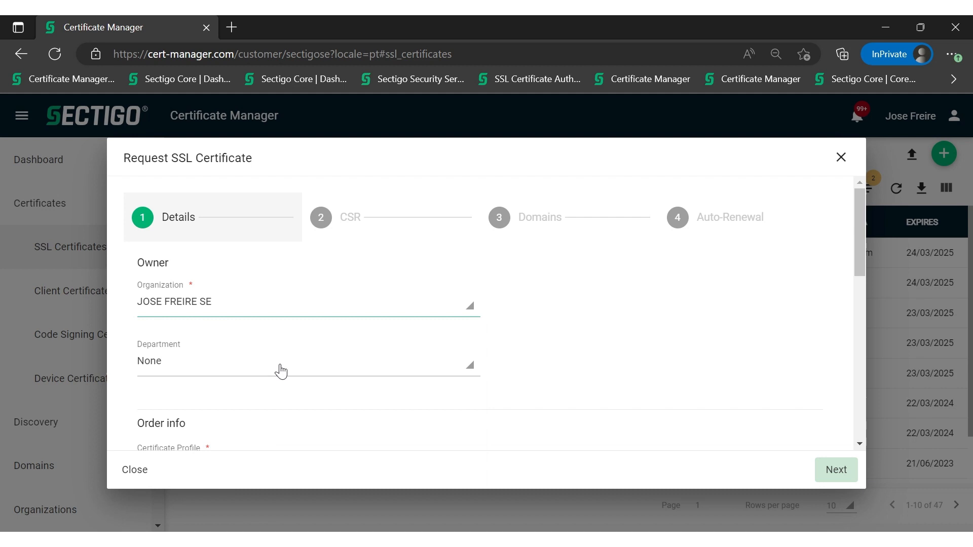
text(JOSE)
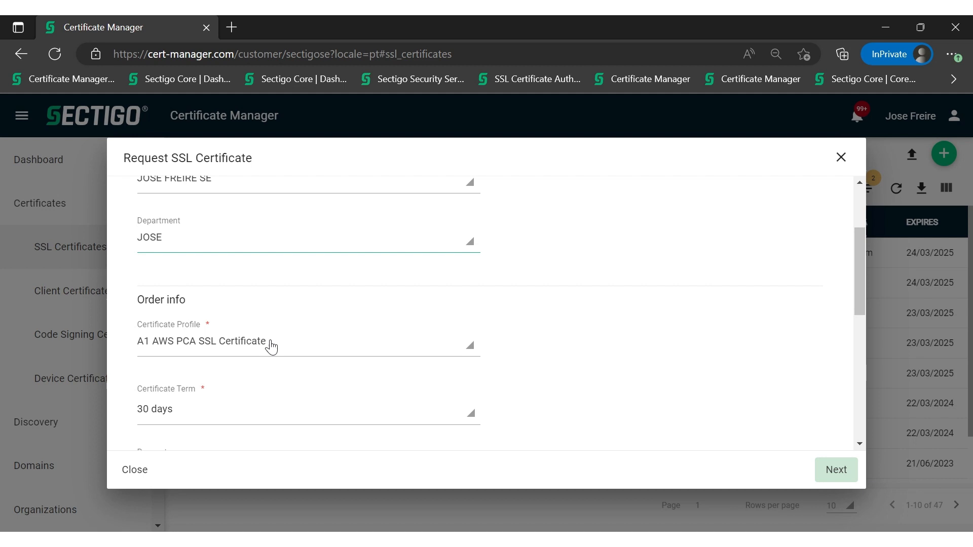
click(307, 341)
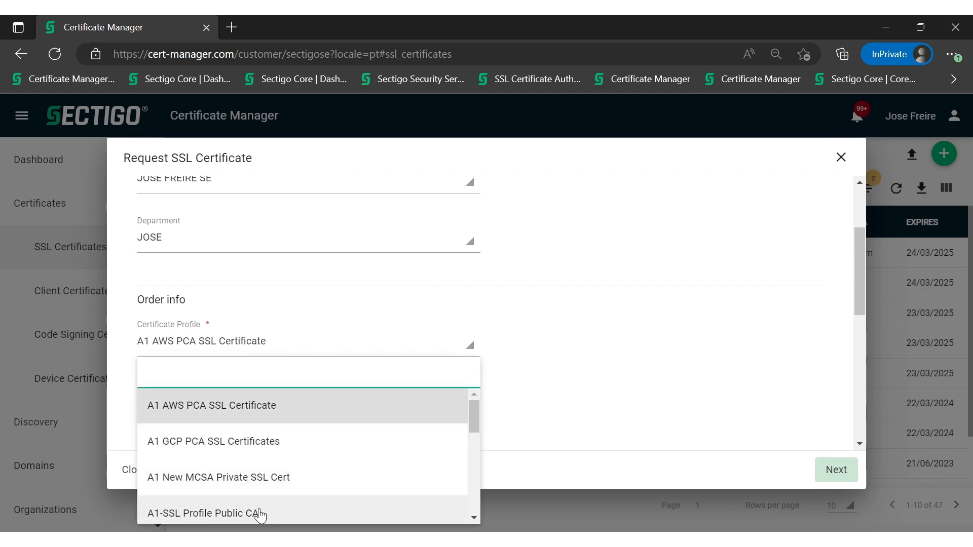
click(204, 512)
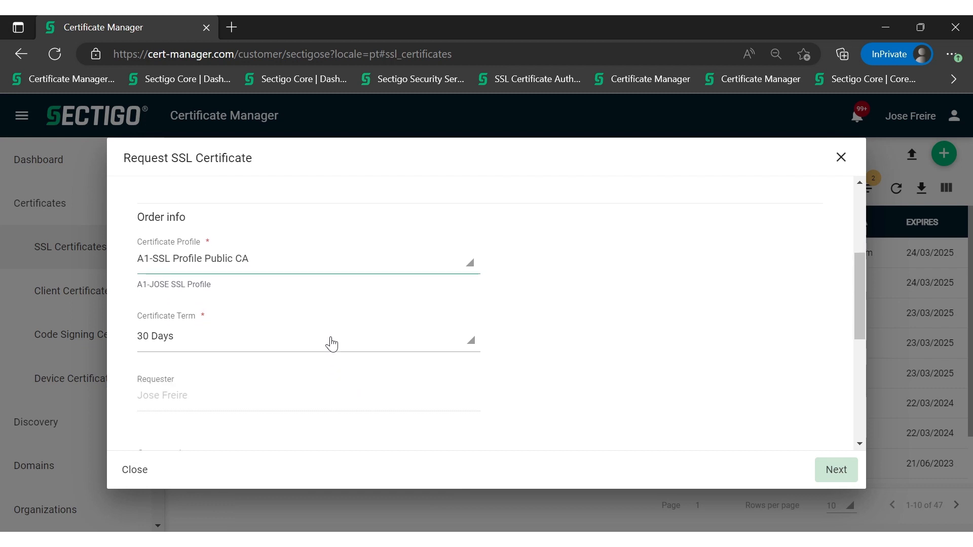
click(308, 336)
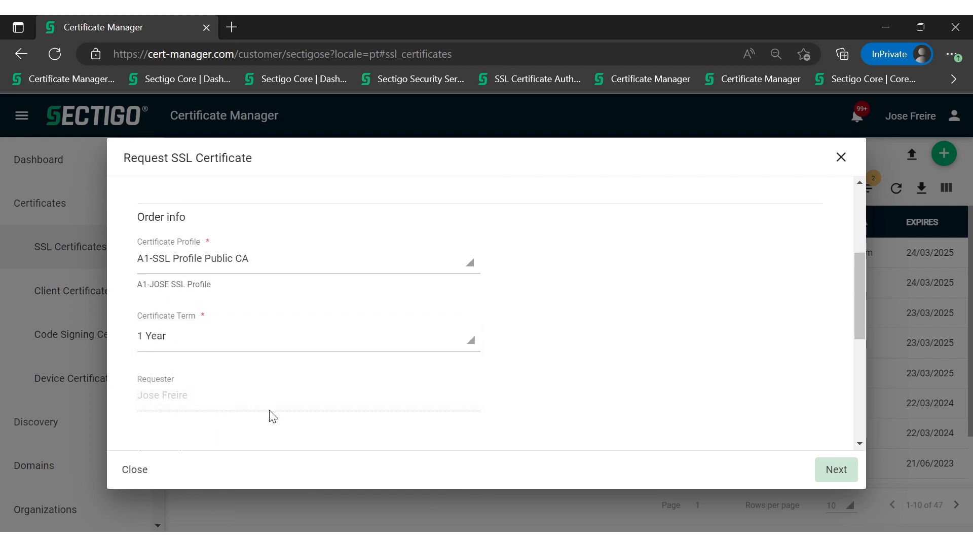
scroll(down, 3)
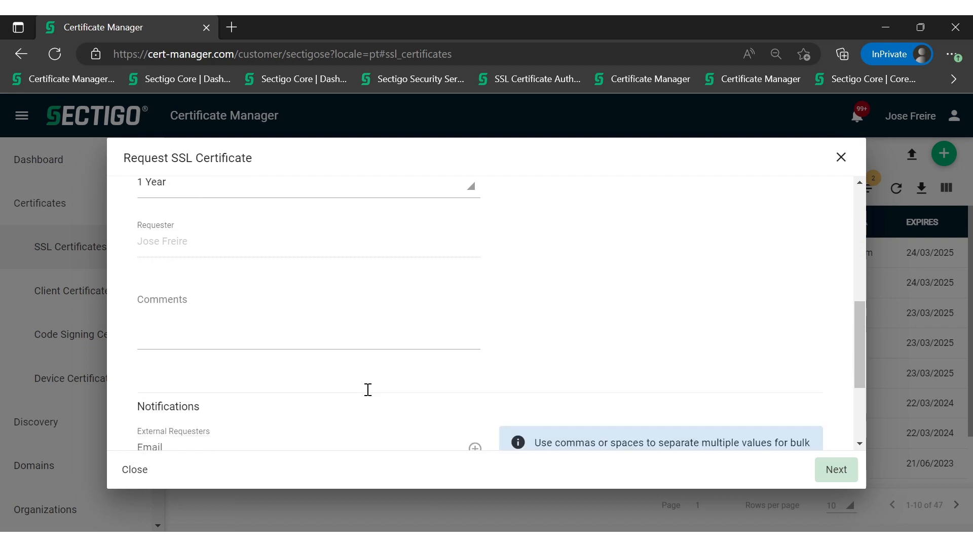
scroll(down, 3)
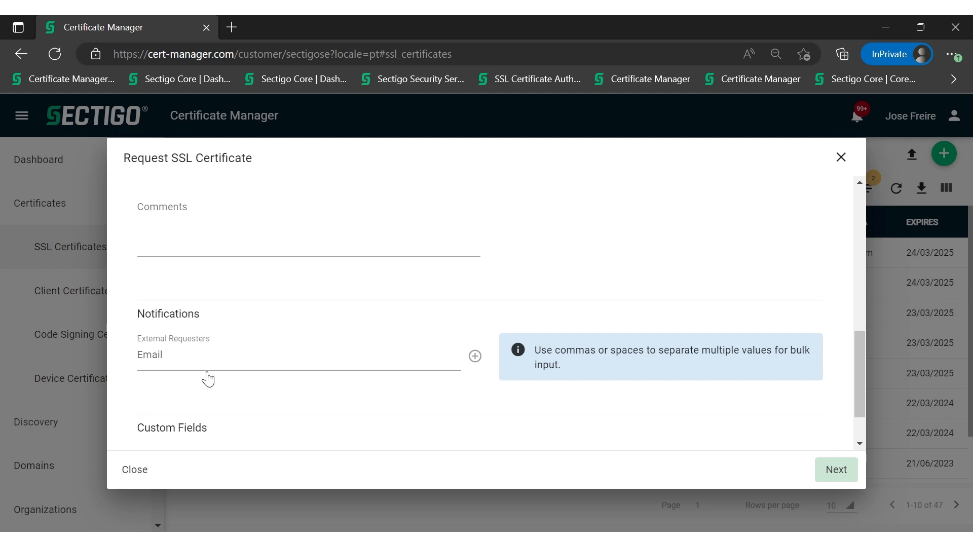
scroll(down, 3)
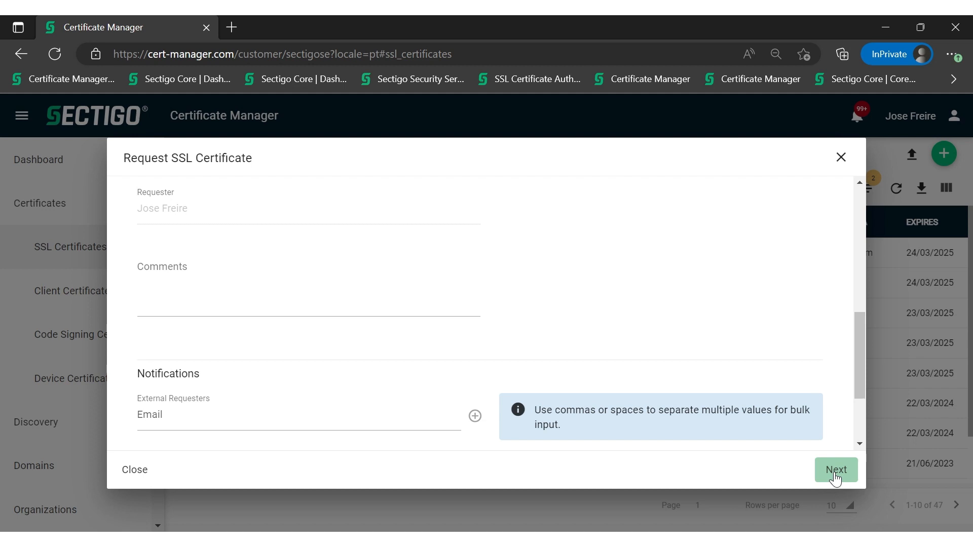
- Supply the CSR for josenewdomain.ca and advance to the Domains step
click(836, 469)
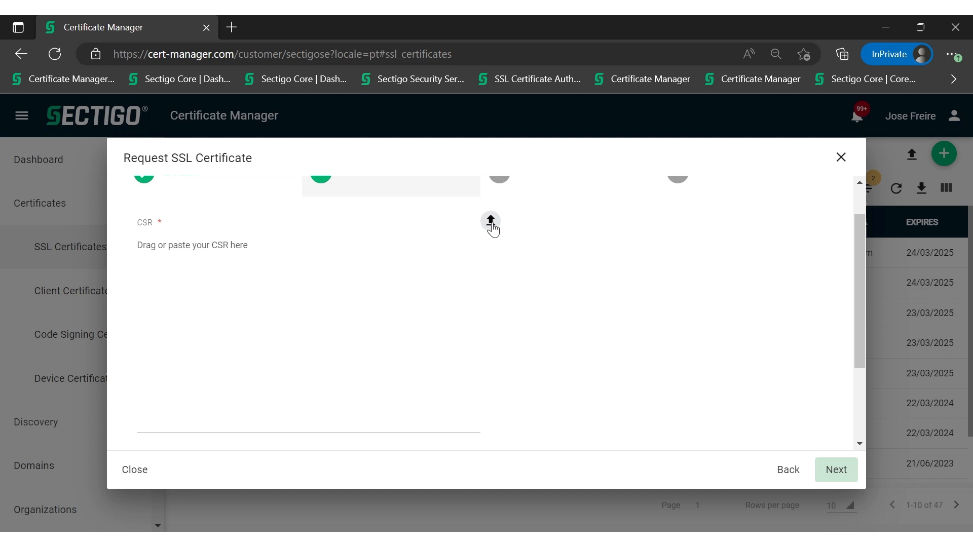
click(193, 244)
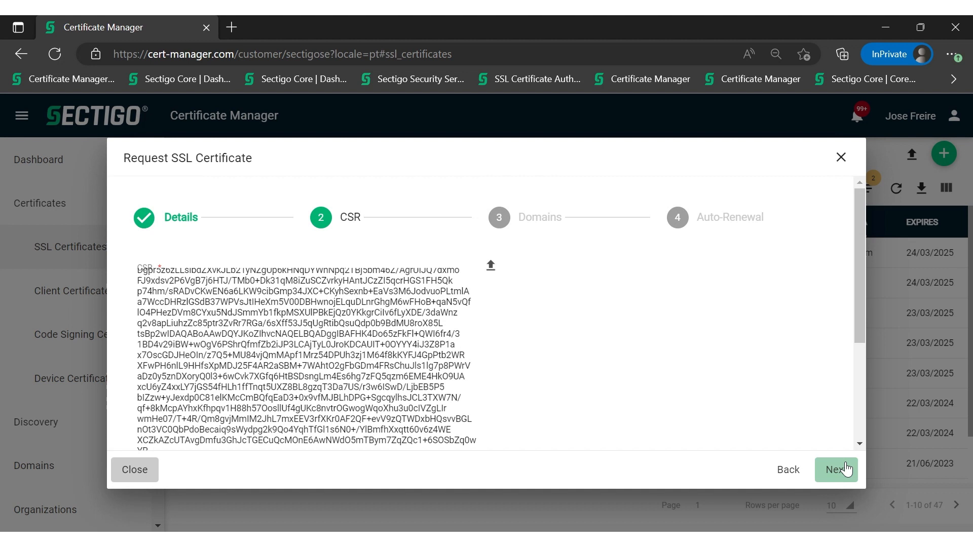
click(836, 470)
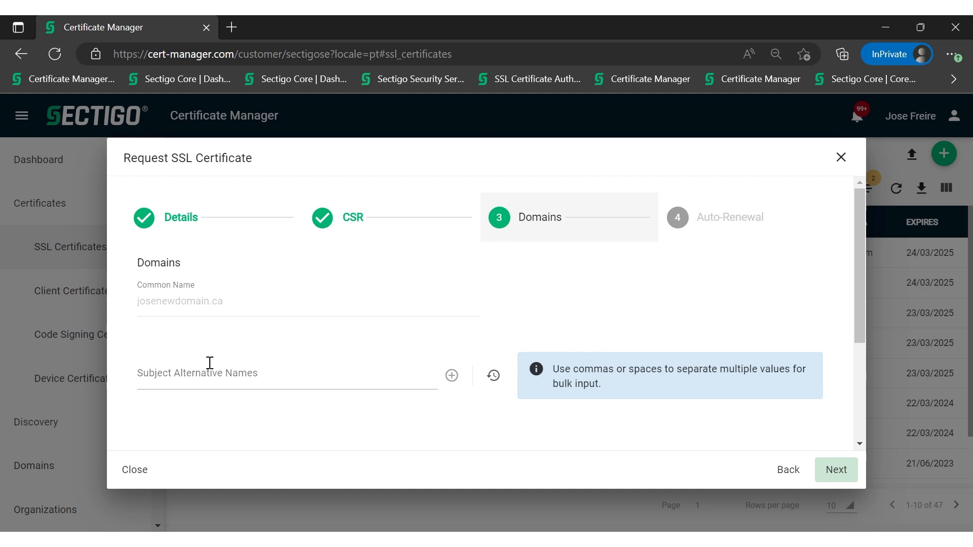
mouse_move(196, 370)
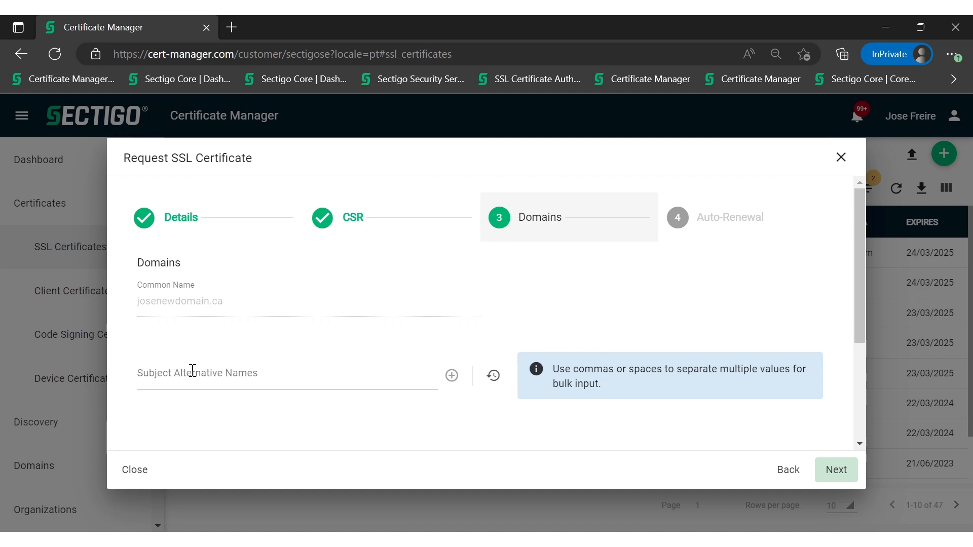
mouse_move(254, 388)
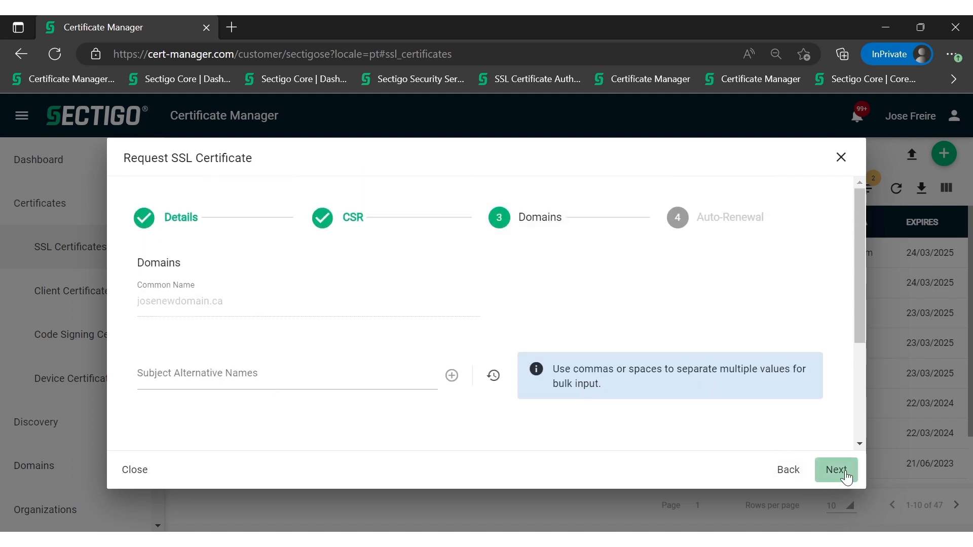
- Keep common name josenewdomain.ca with no extra SANs and continue to Auto-Renewal
click(836, 469)
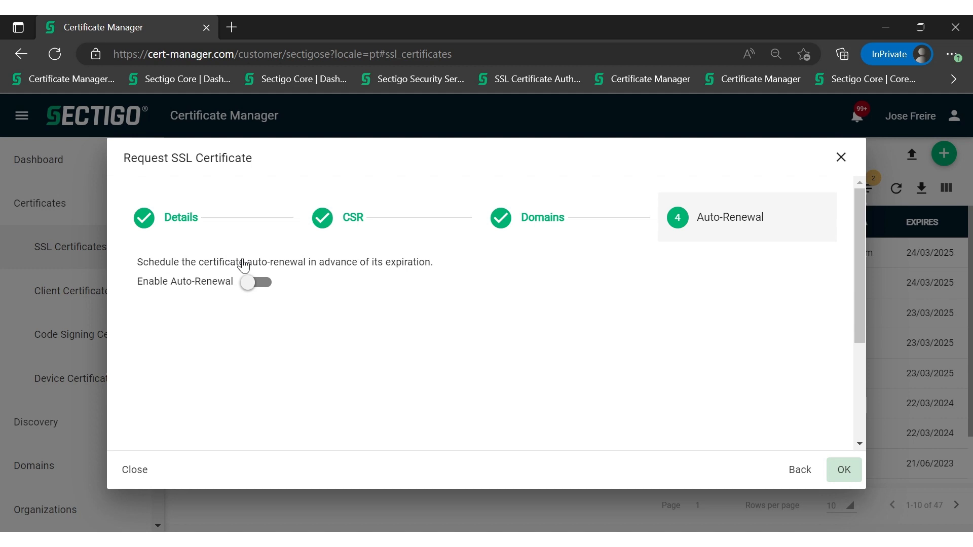
mouse_move(459, 278)
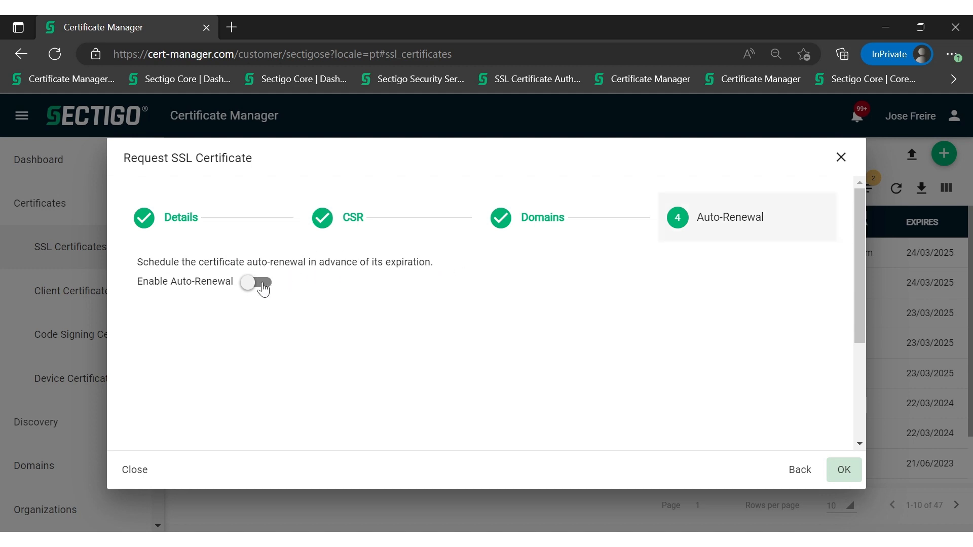
- Enable auto-renewal 30 days before expiration and submit the certificate request
click(257, 283)
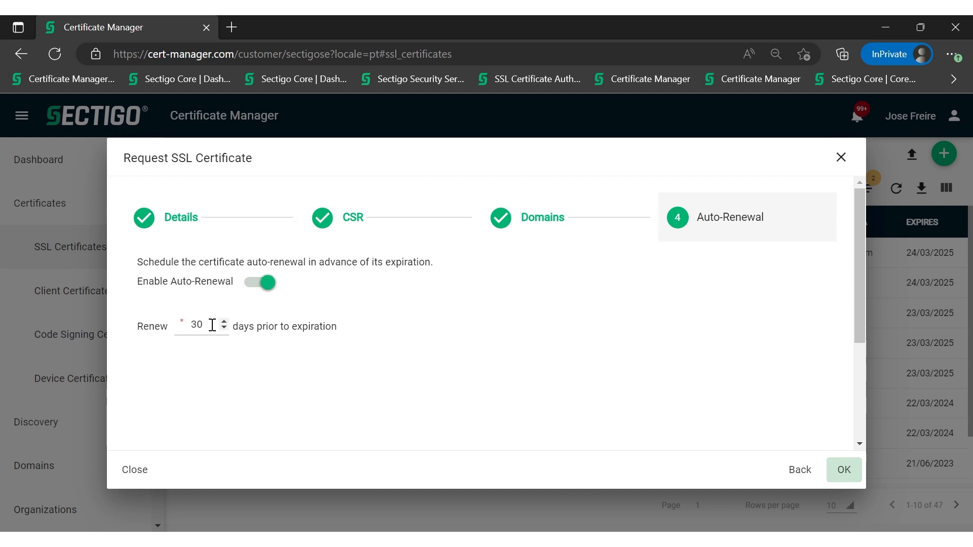
mouse_move(292, 209)
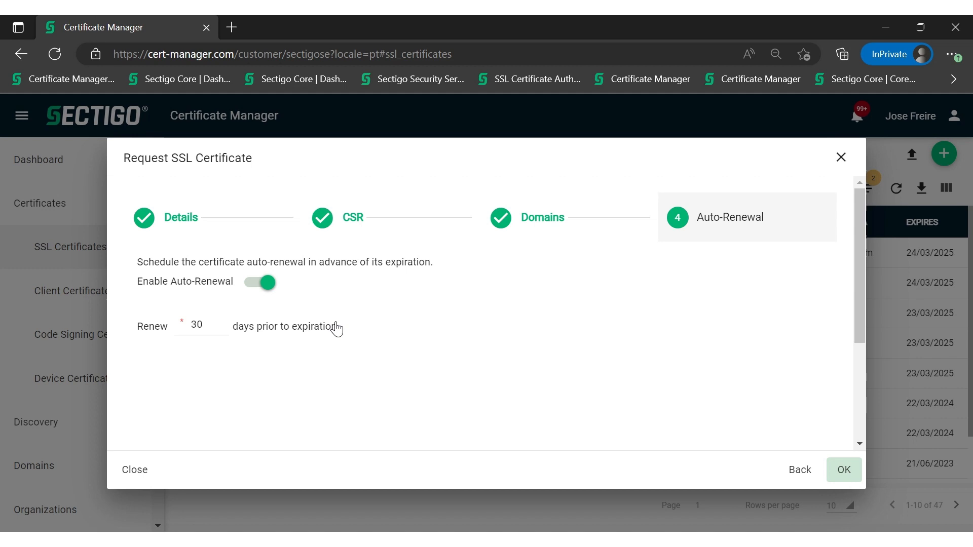
click(201, 325)
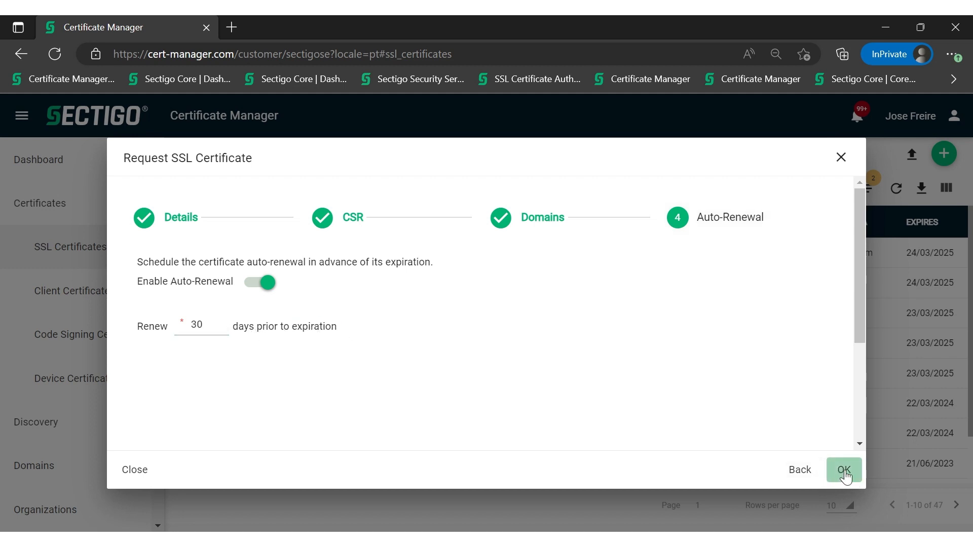
click(842, 469)
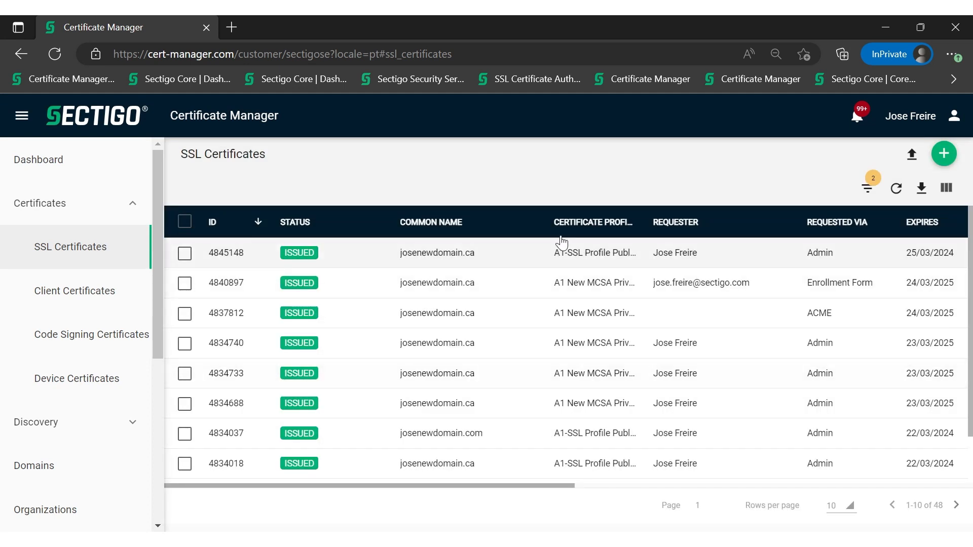
- Select the issued josenewdomain.ca certificate 4845148 in the list
click(185, 252)
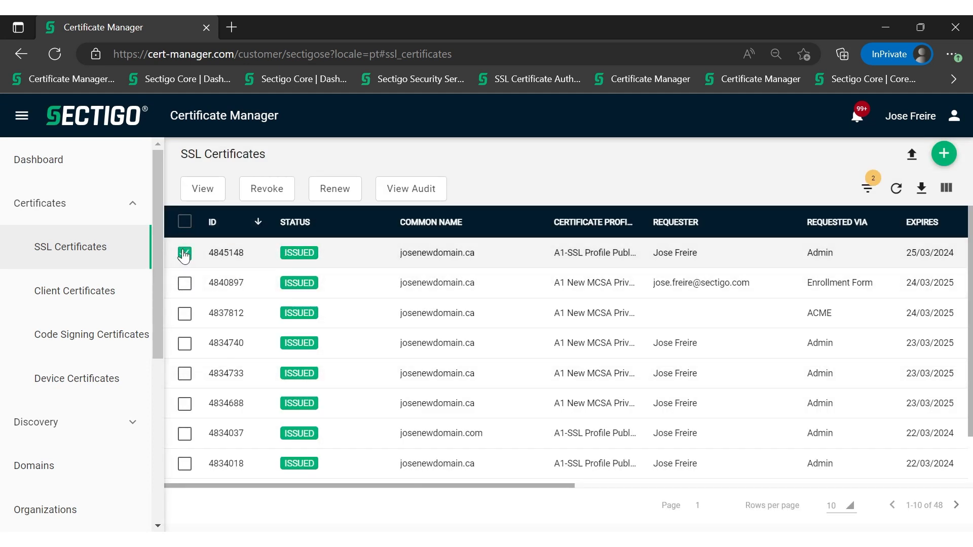
click(185, 252)
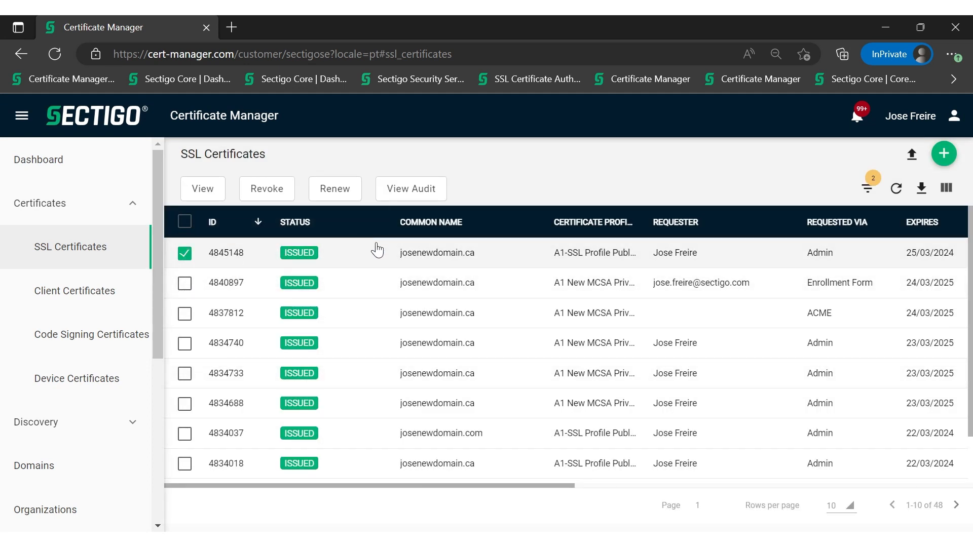